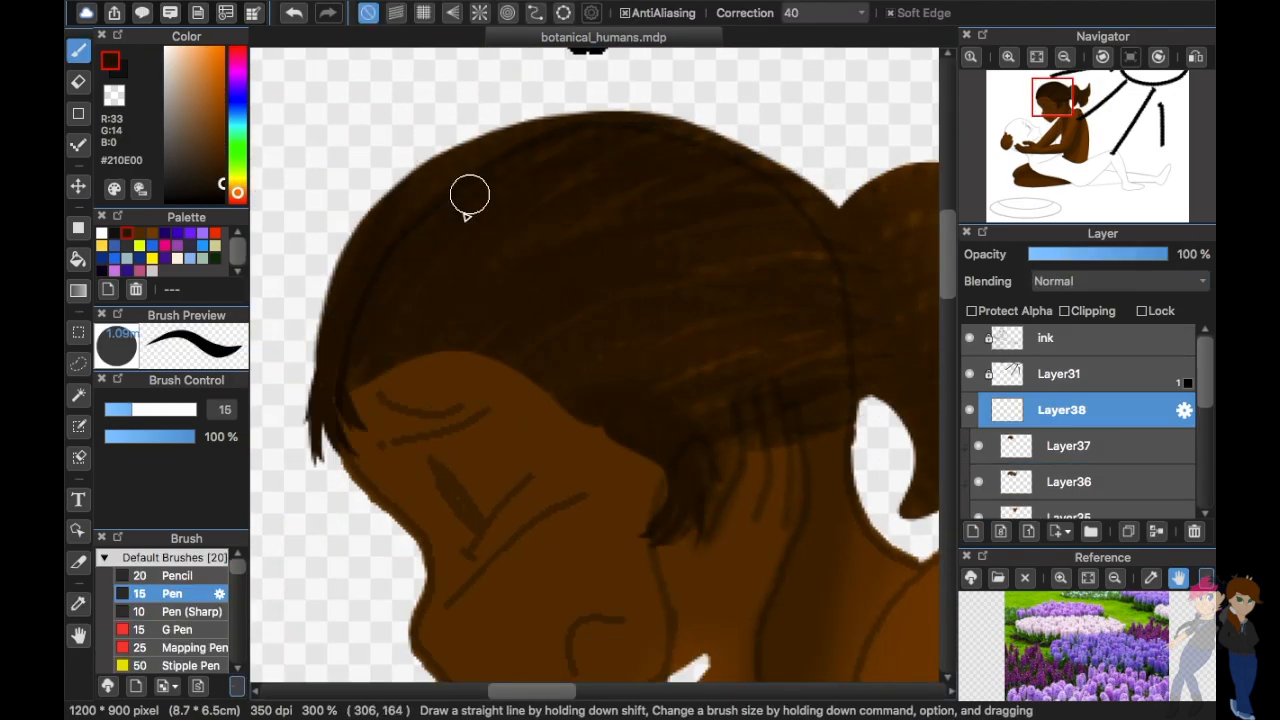
Step: Shade the figures' hair, add the yellow face glow, and show the pink background and mauve floor
{"action": "left_click", "coordinate": [1120, 281]}
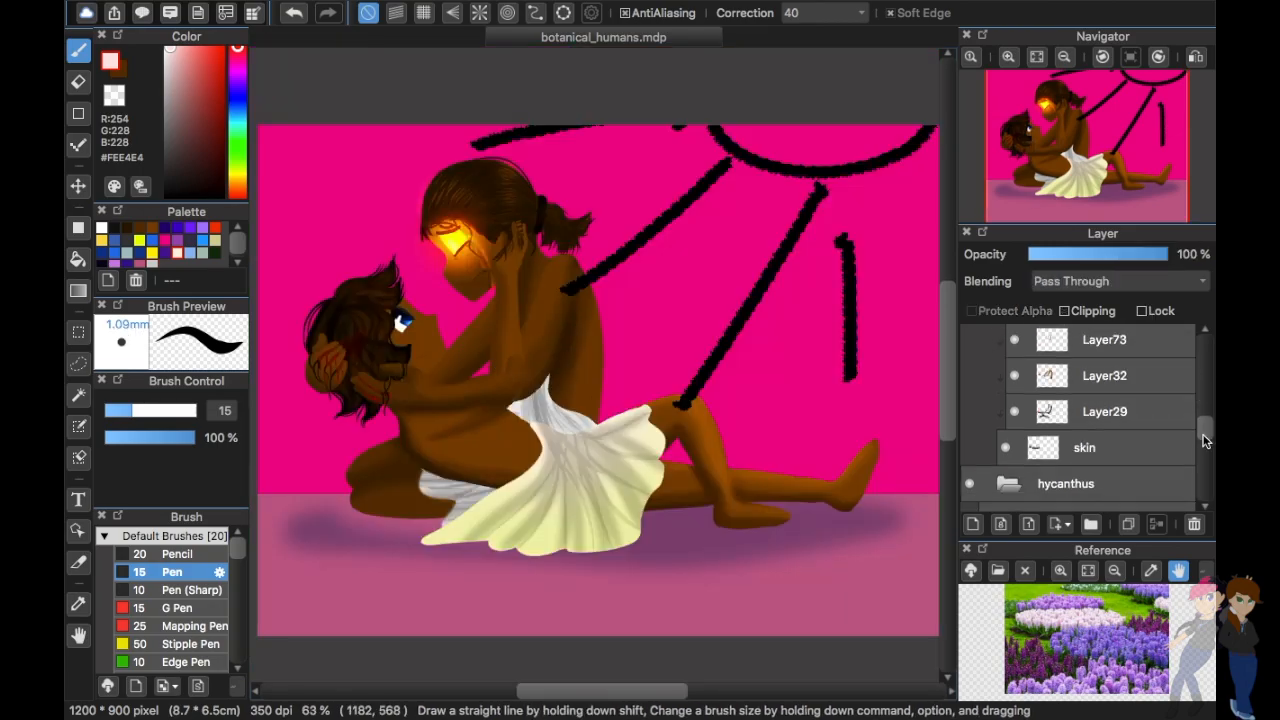
{"action": "left_click", "coordinate": [1115, 280]}
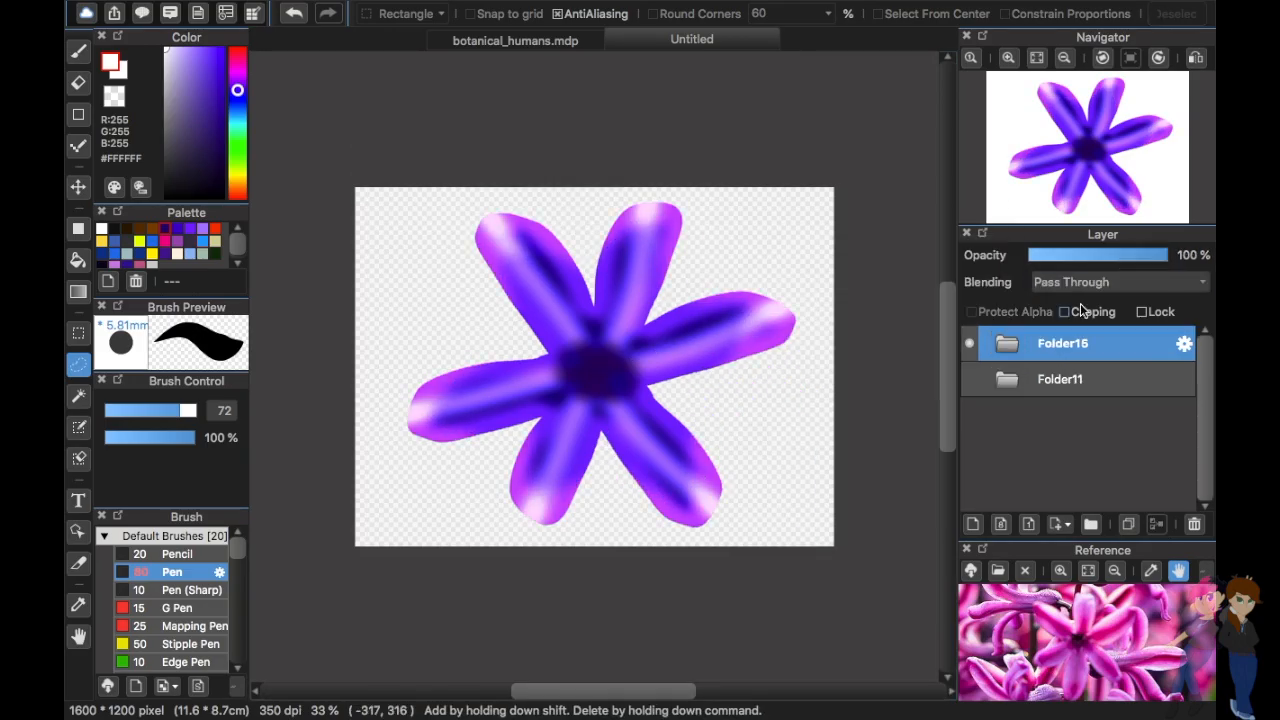
Step: Switch back to the botanical_humans.mdp figures painting
{"action": "left_click", "coordinate": [691, 40]}
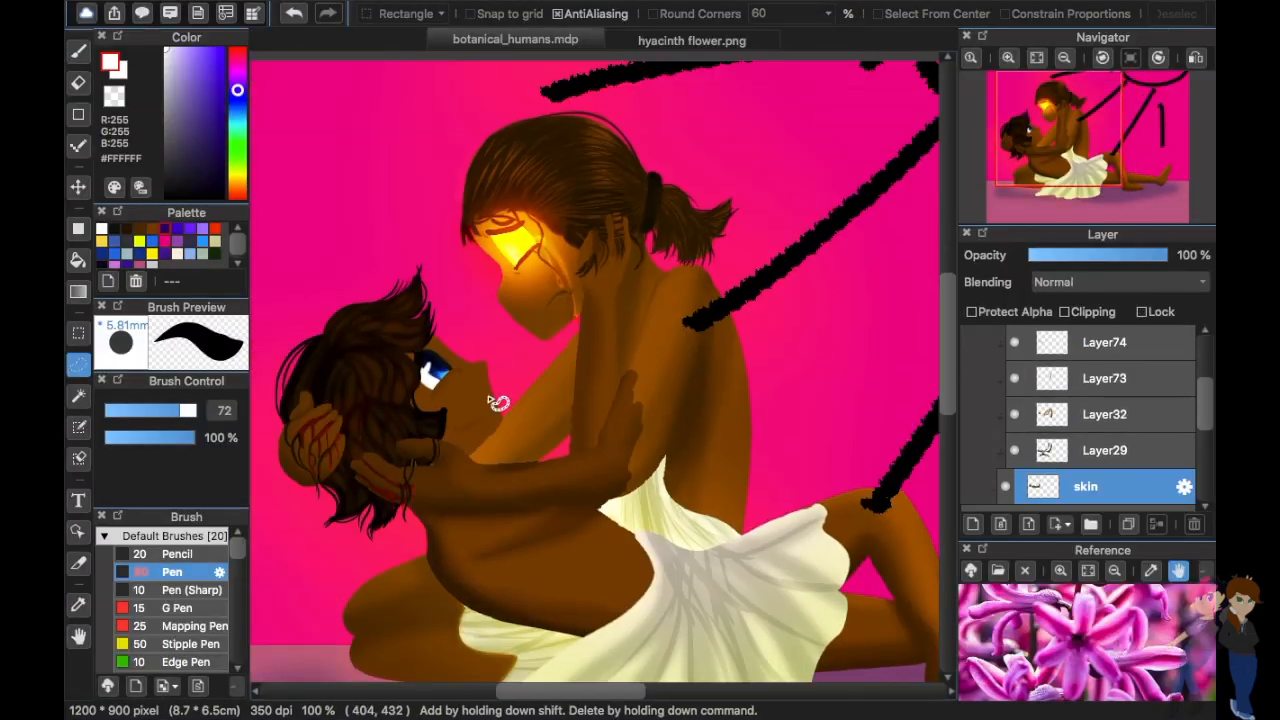